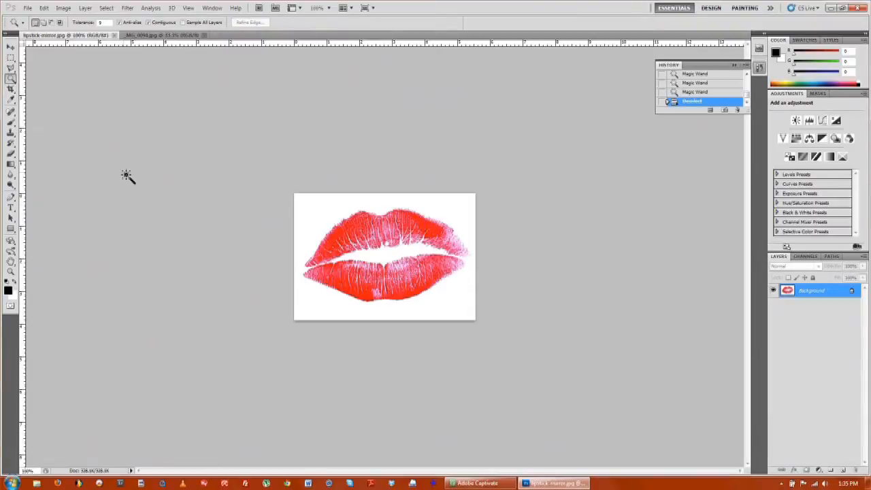
mouse_move(129, 7)
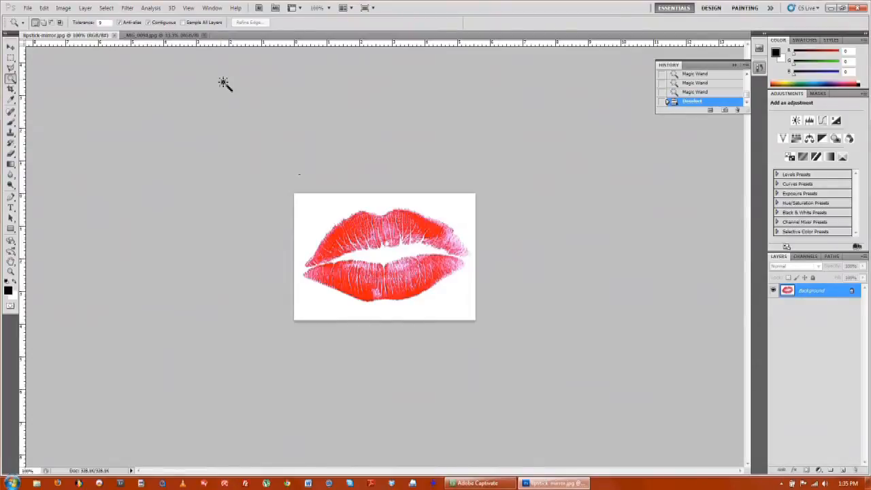
mouse_move(823, 304)
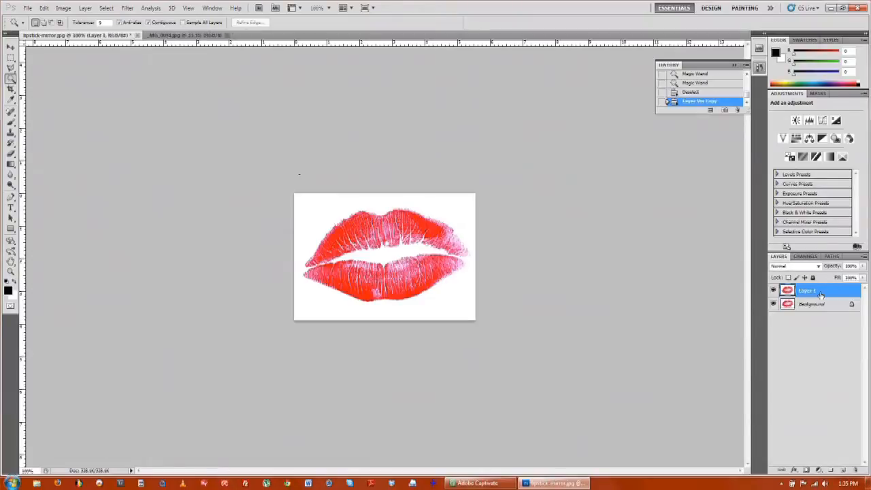
Select the white background with the Magic Wand and invert the selection to the lips
click(773, 304)
text(21)
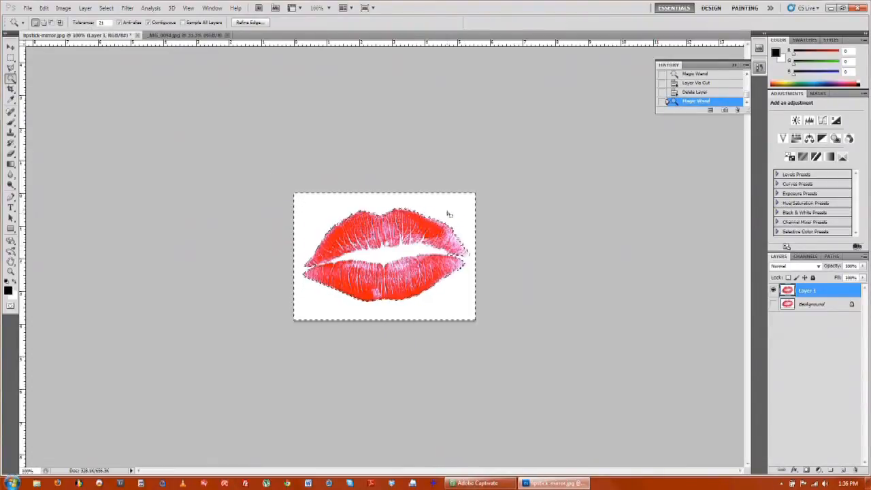
right_click(449, 214)
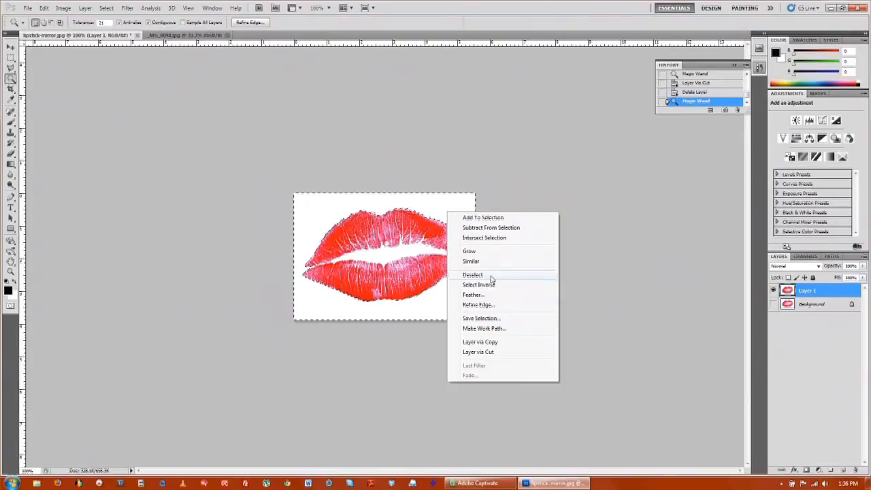
click(478, 285)
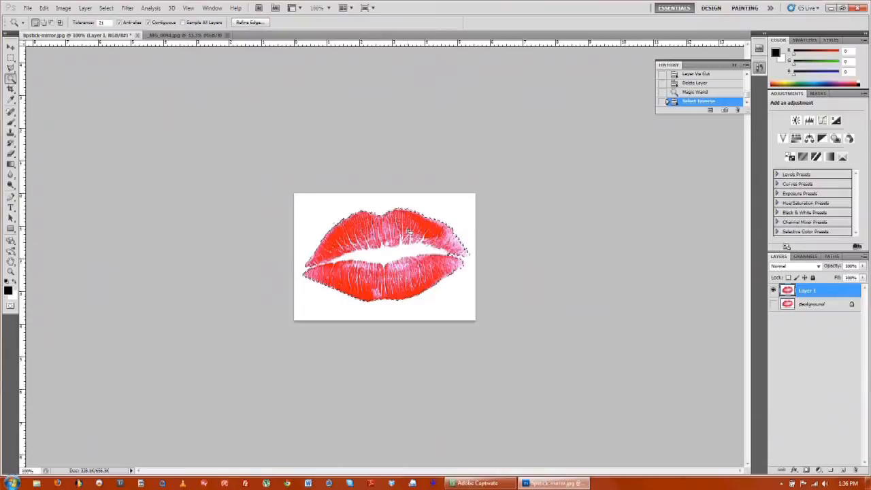
Copy the lips onto new Layer 2 and hide Layer 1 to show them over transparency
right_click(408, 235)
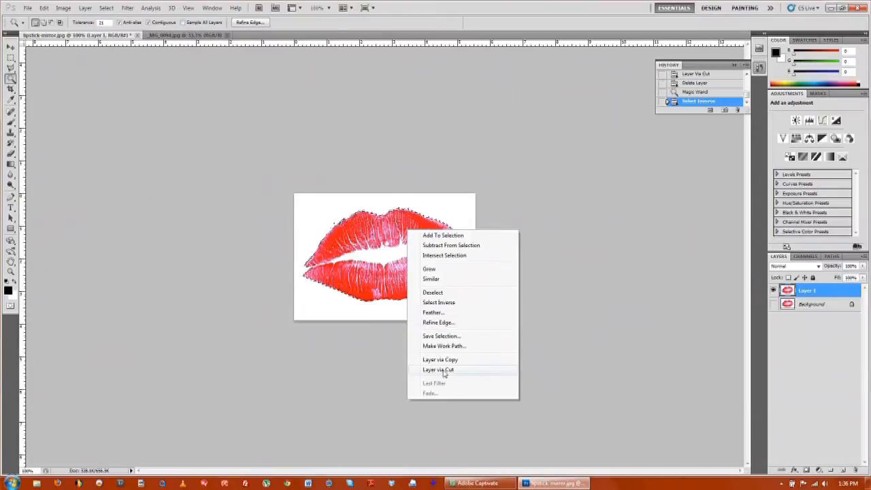
click(440, 360)
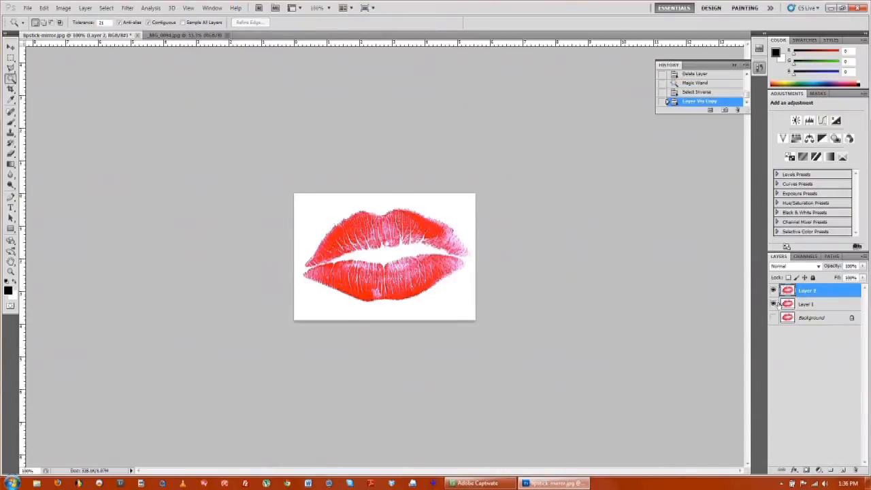
click(773, 318)
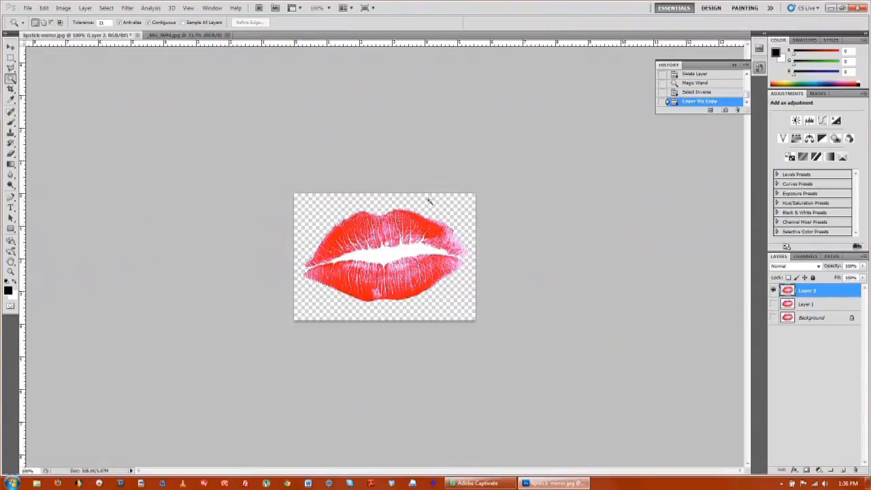
mouse_move(420, 249)
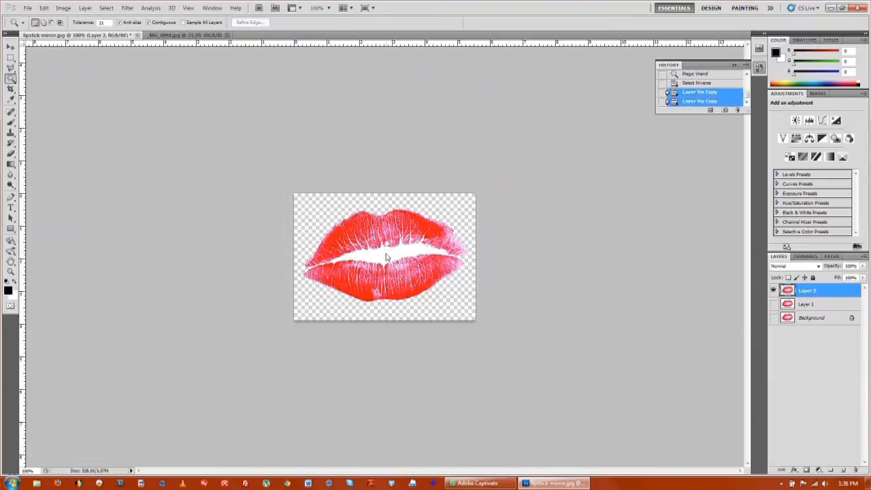
Cut the white gap between the lips onto a hidden Layer 3, then reselect Layer 2
click(385, 257)
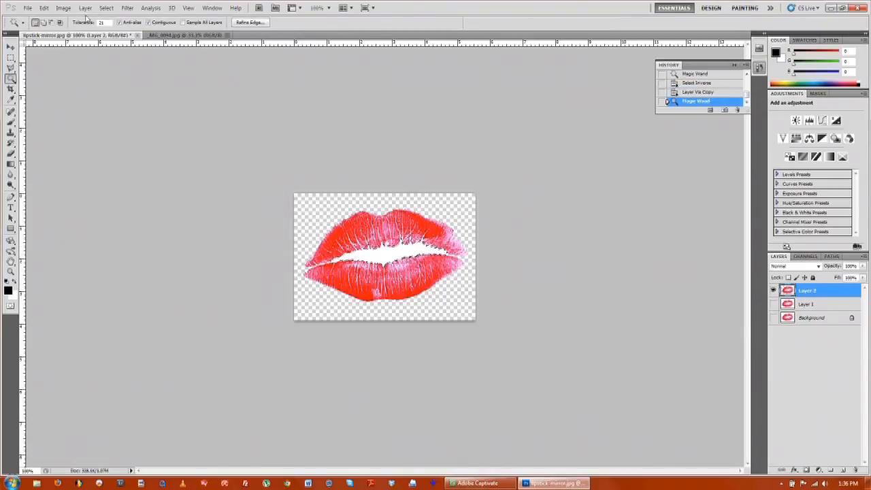
click(381, 257)
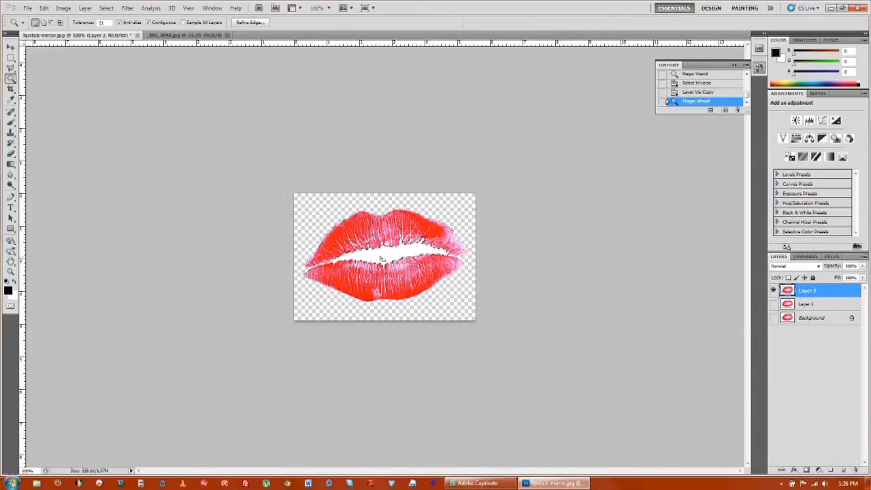
right_click(381, 258)
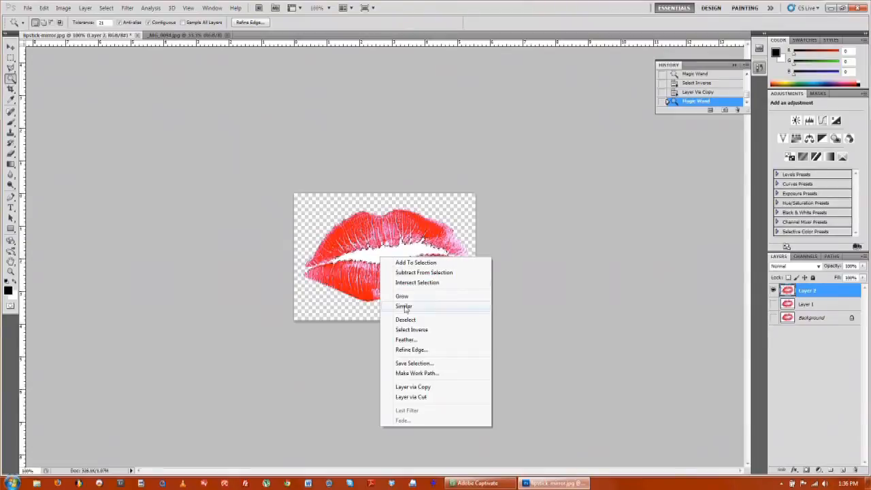
click(410, 397)
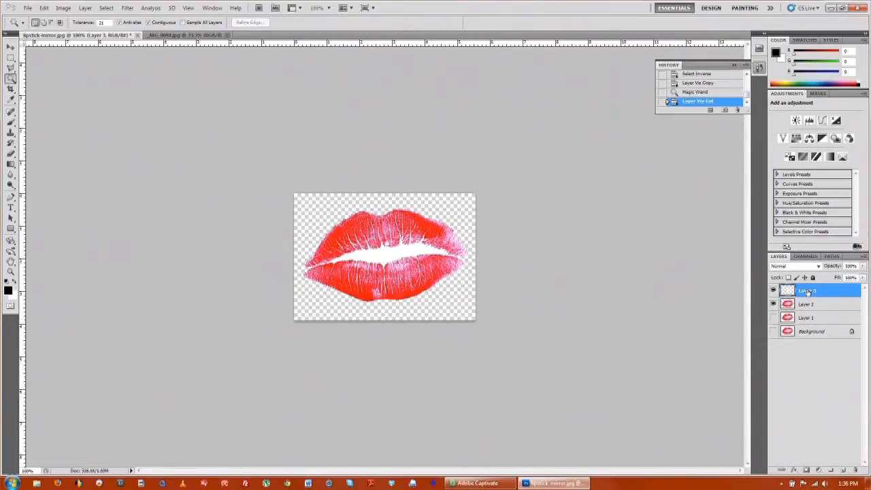
click(773, 291)
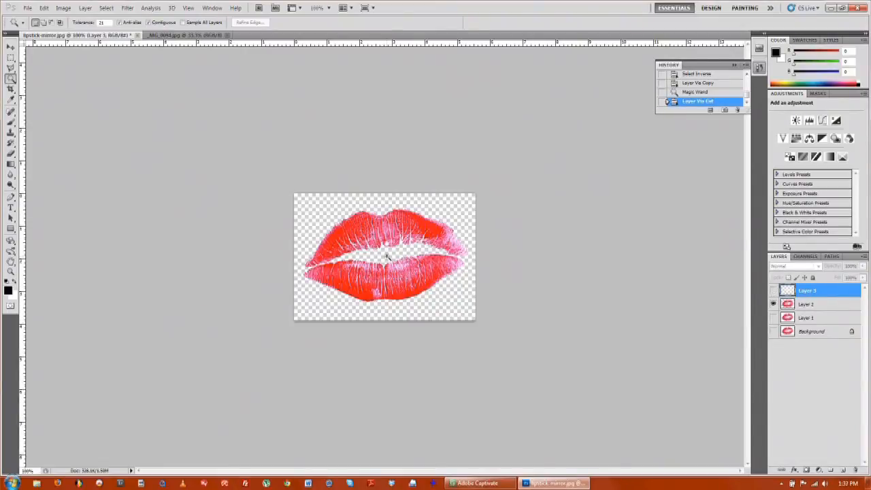
click(810, 304)
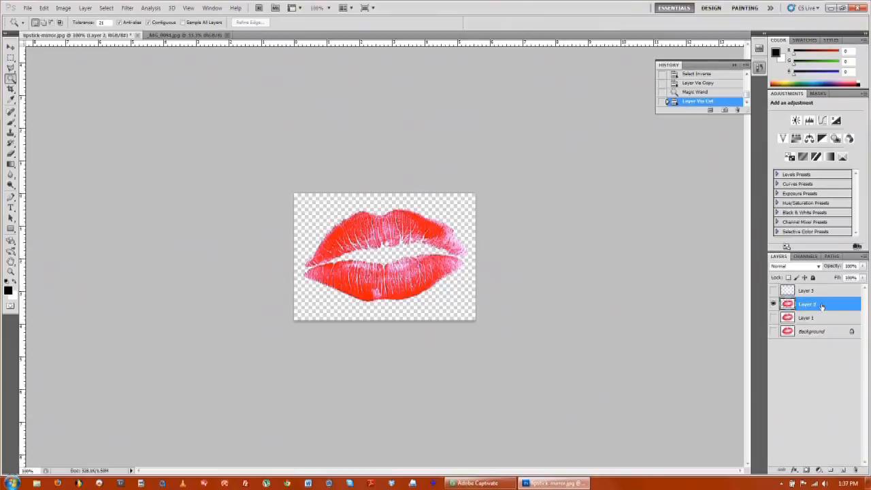
Duplicate Layer 2 into the man's portrait document and switch to that photo
right_click(810, 304)
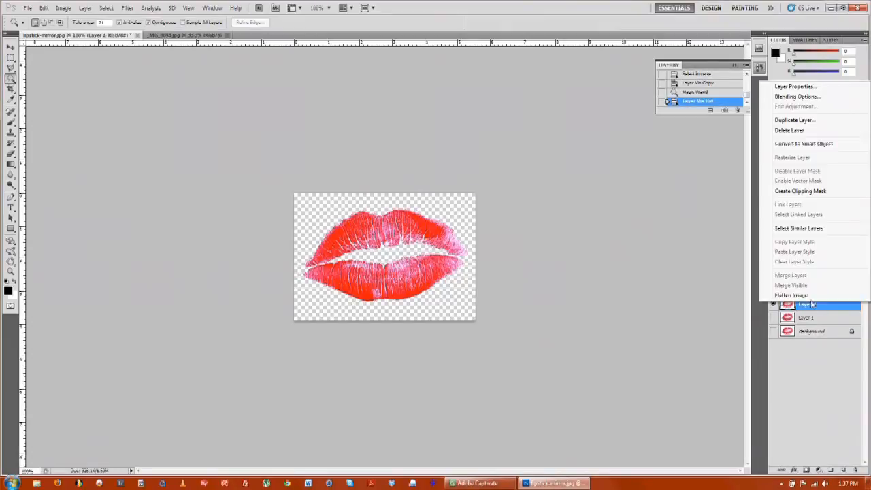
mouse_move(794, 120)
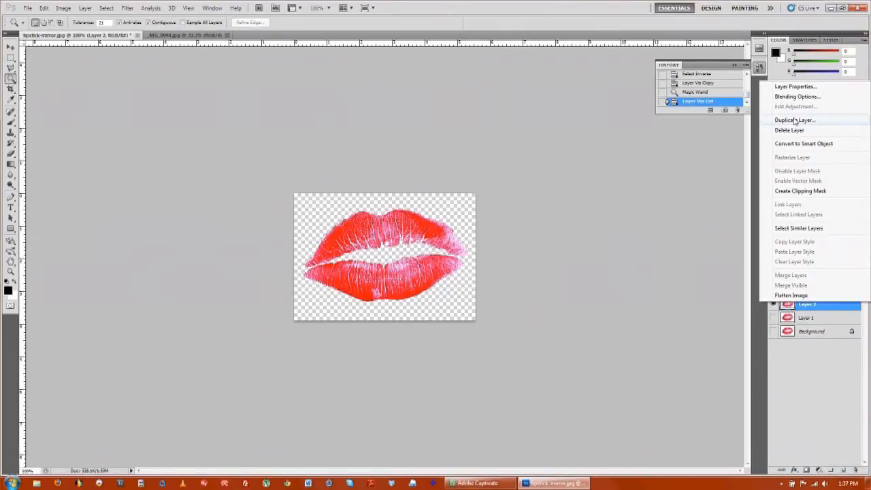
click(794, 119)
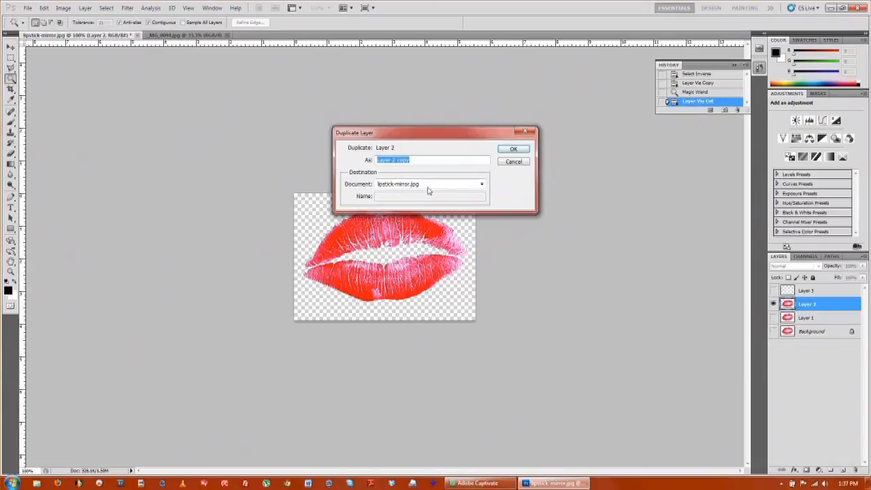
click(482, 183)
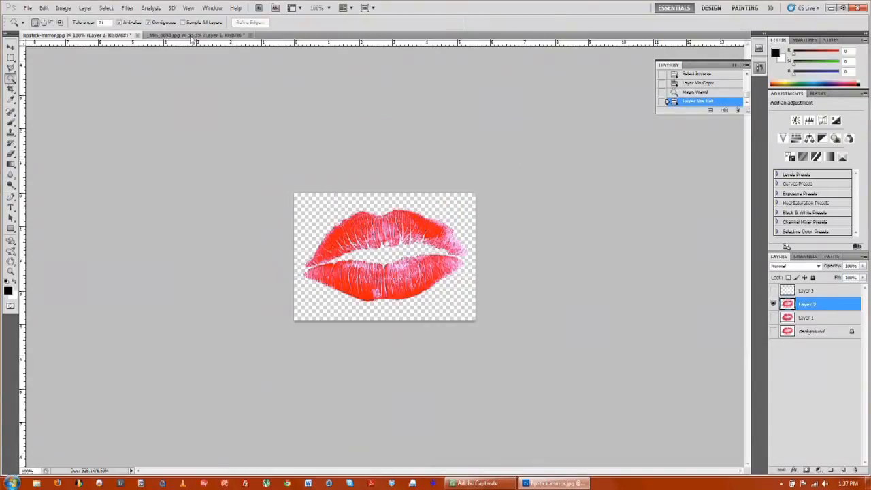
click(191, 35)
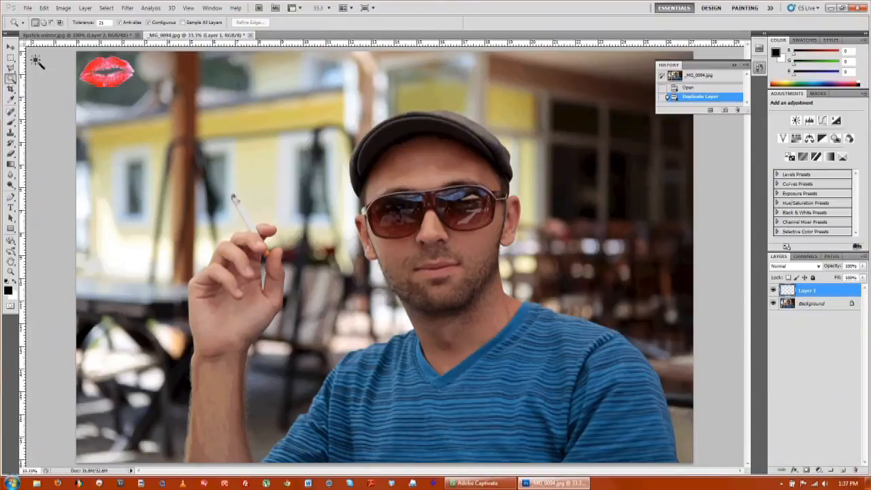
Drag the lips with the Move tool onto the man's face near his mouth
click(10, 47)
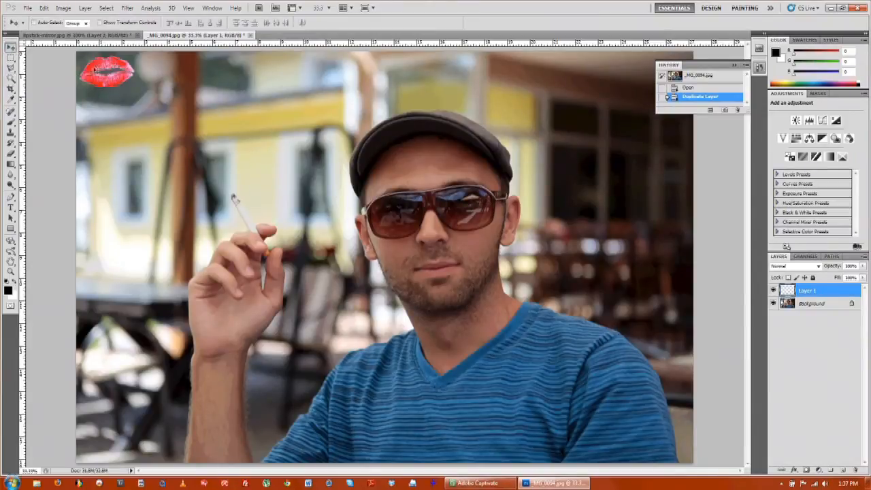
drag(106, 71, 507, 283)
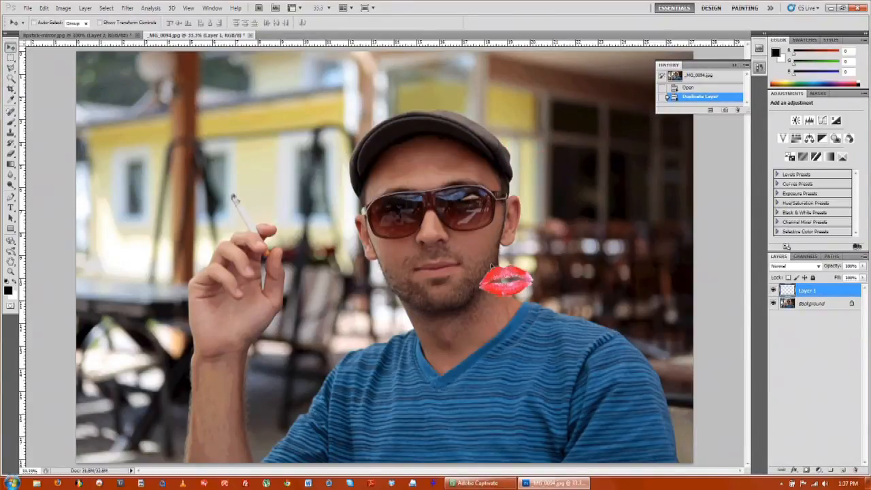
drag(507, 279, 480, 245)
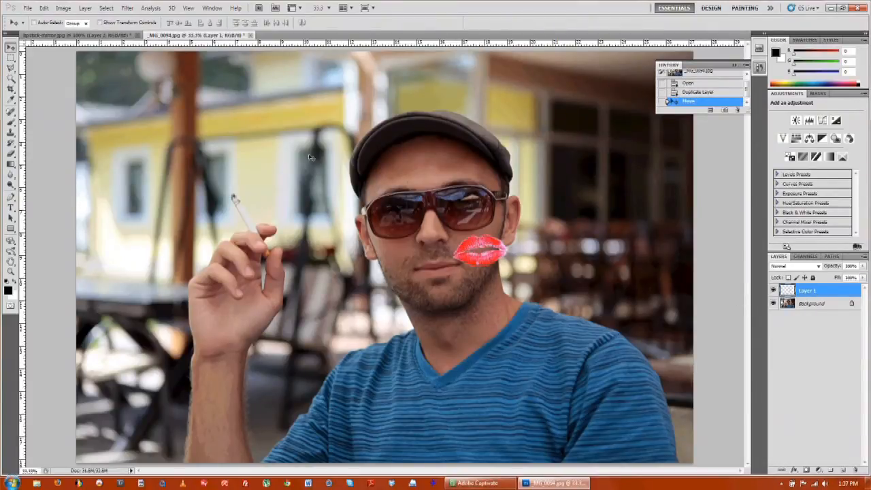
click(28, 7)
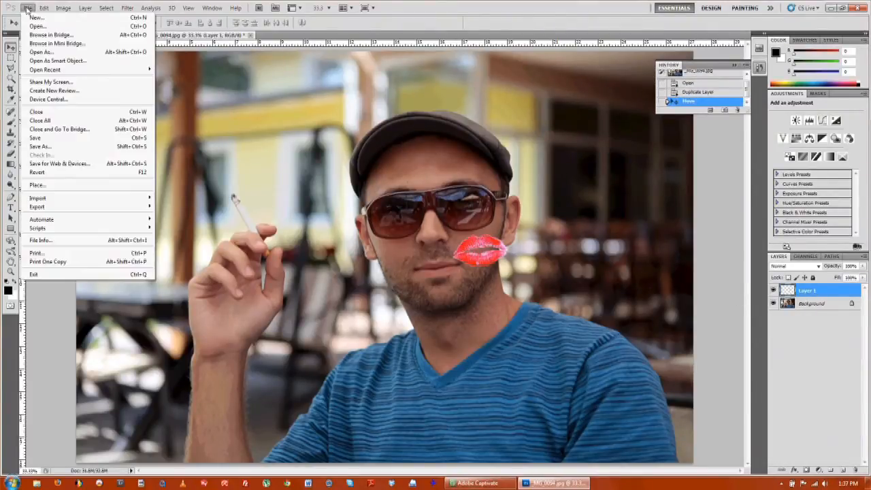
click(44, 8)
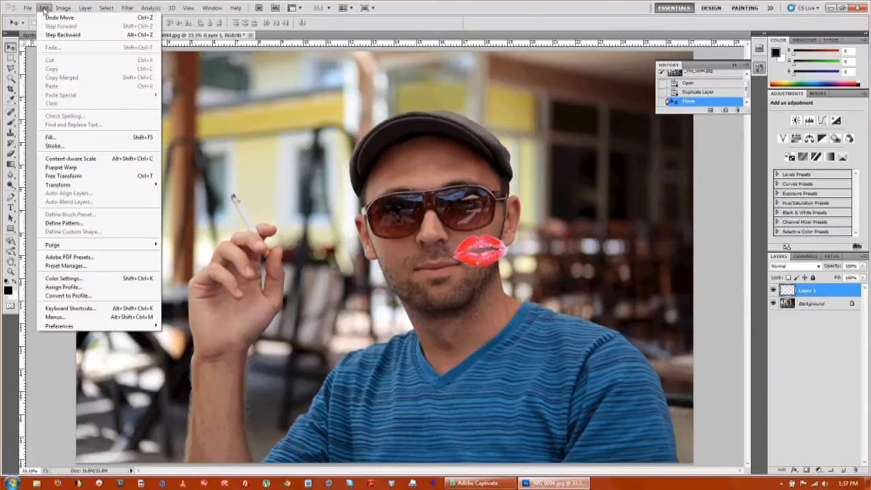
mouse_move(71, 158)
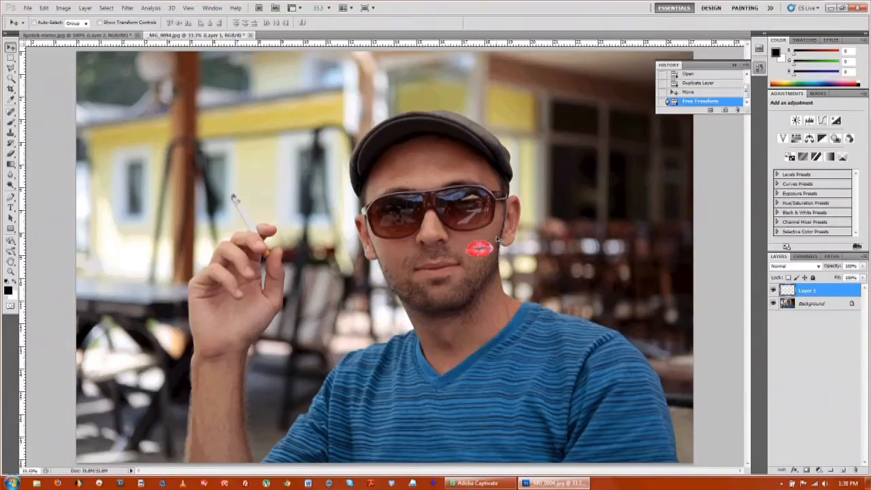
Start an Edit > Transform > Warp on the kiss mark layer
click(63, 7)
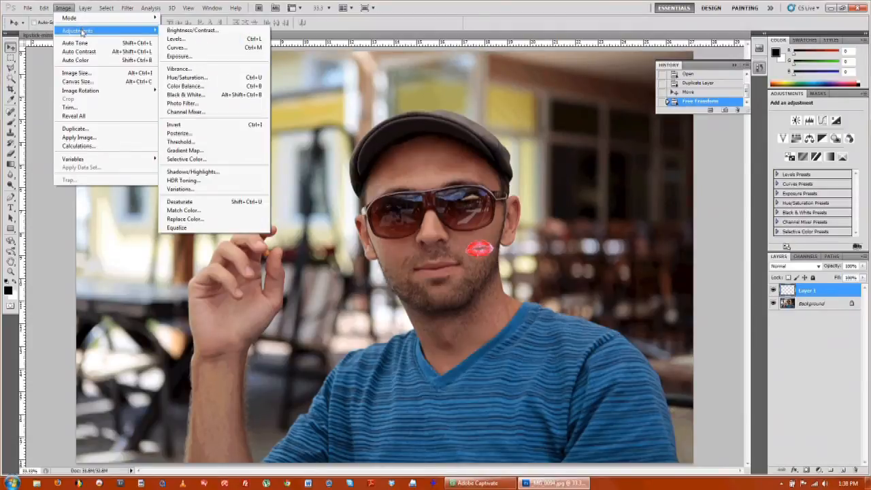
click(43, 8)
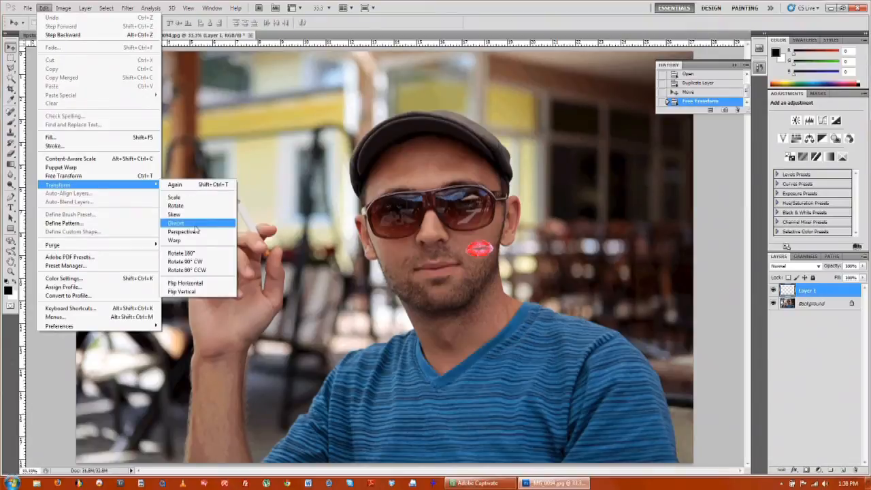
click(174, 240)
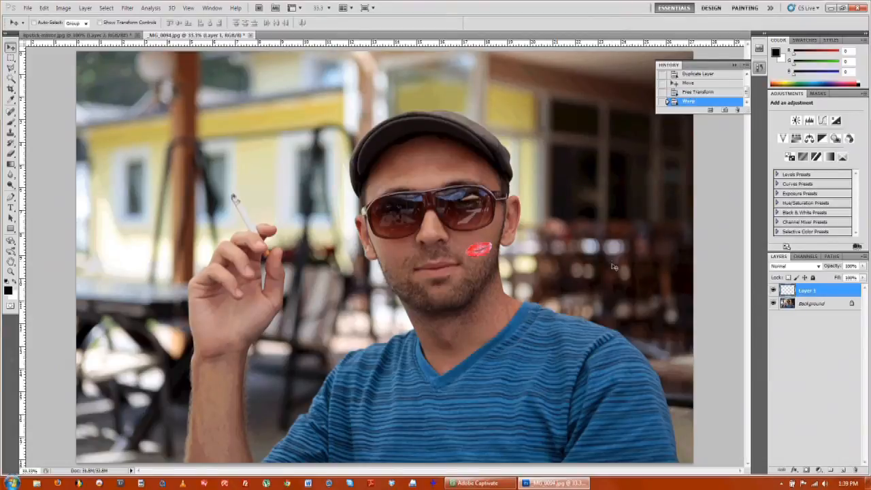
mouse_move(834, 265)
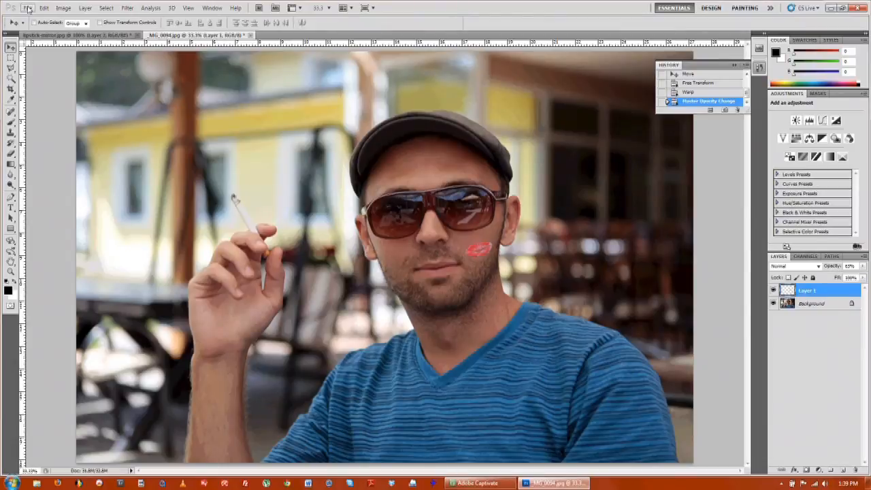
click(28, 8)
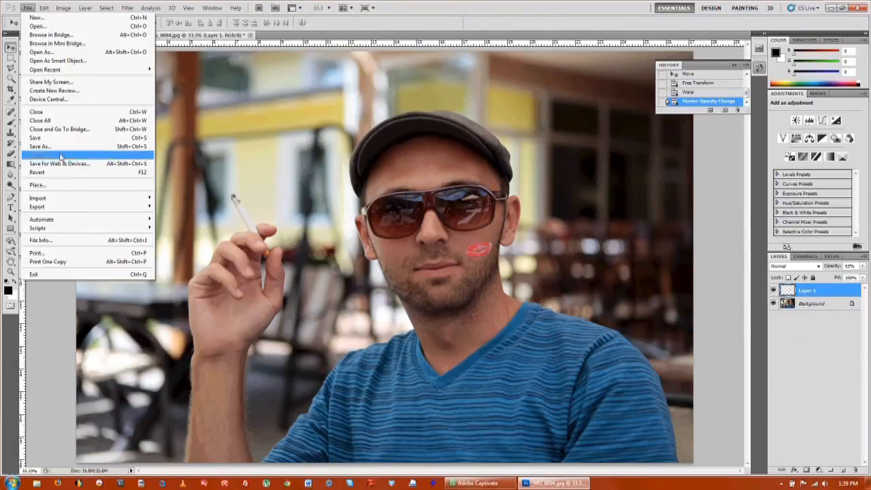
click(40, 147)
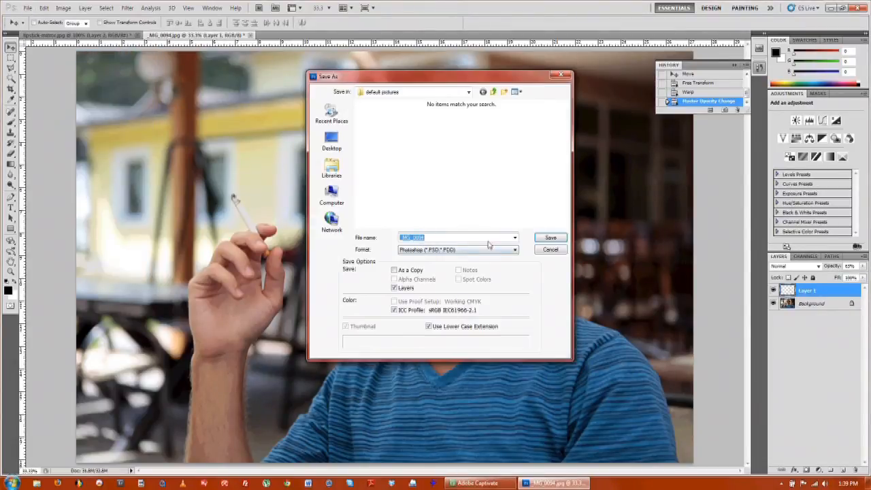
click(549, 249)
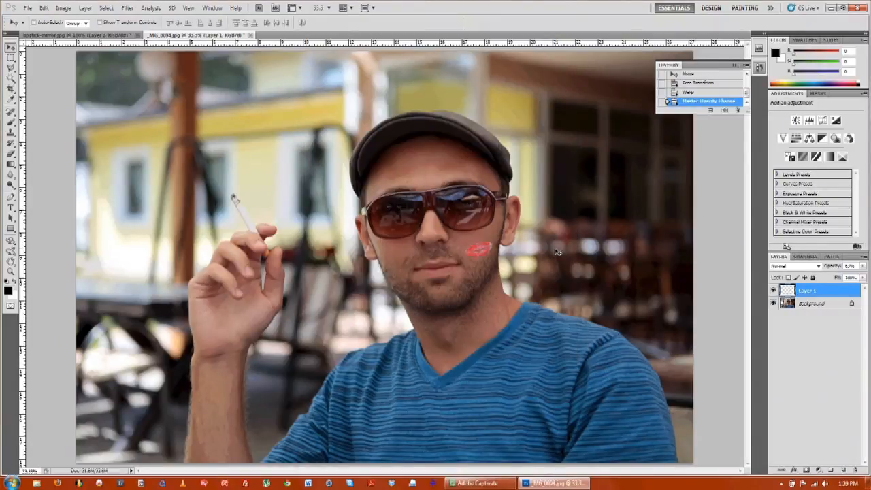